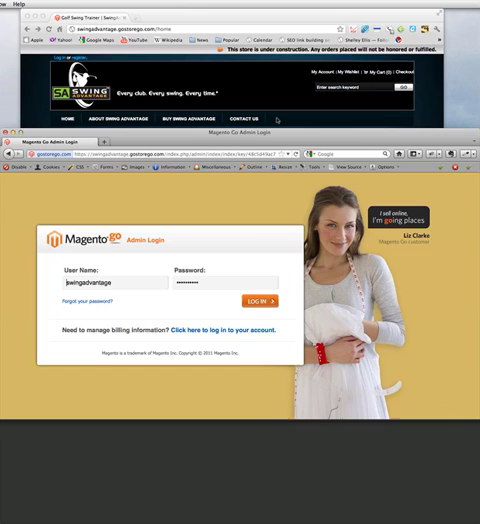
# Log in to the store admin with the admin credentials to reach the dashboard
pyautogui.click(276, 300)
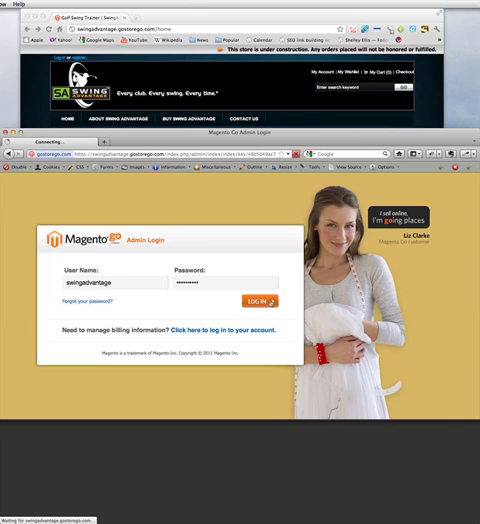
pyautogui.click(272, 300)
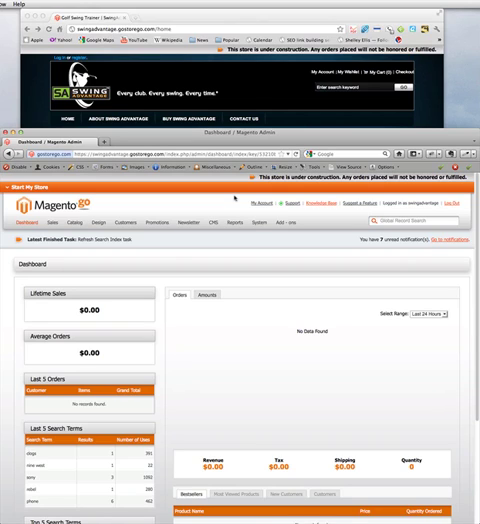
# Show the Manage Content Pages list via CMS > Pages
pyautogui.click(210, 224)
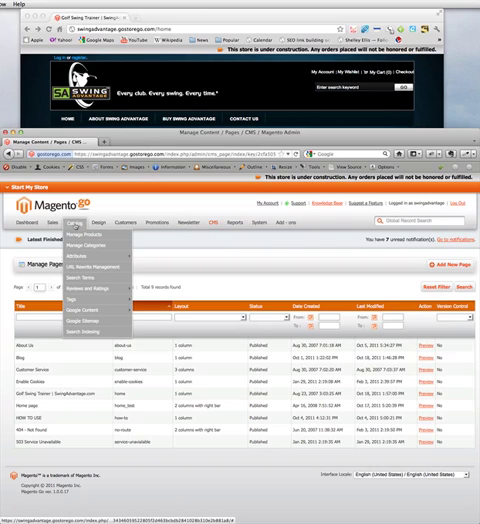
pyautogui.moveTo(86, 244)
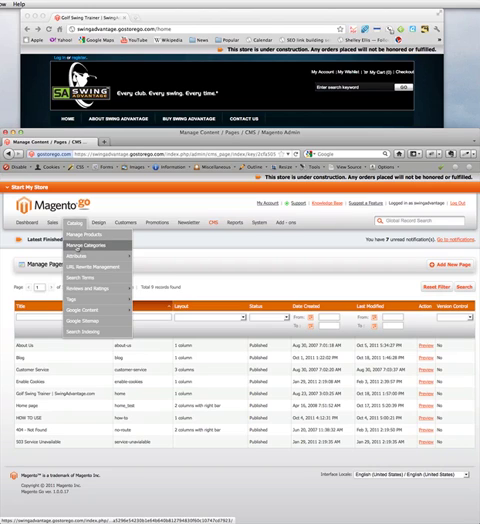
# Go to Catalog > Manage Categories for the Root Catalog
pyautogui.click(104, 242)
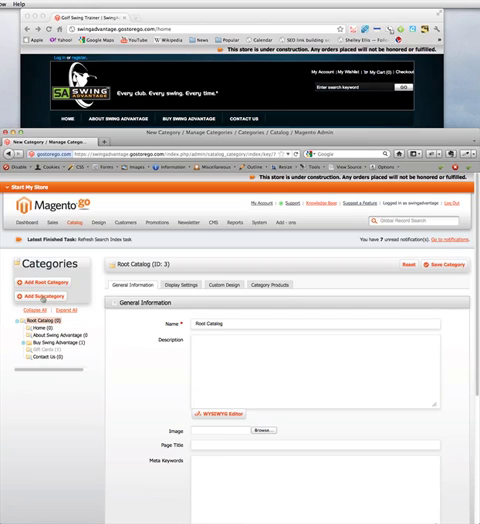
# Add a Root Catalog subcategory named Blog, page title 'Swing Advantage Golf Trainer Blog', URL key blog
pyautogui.click(54, 302)
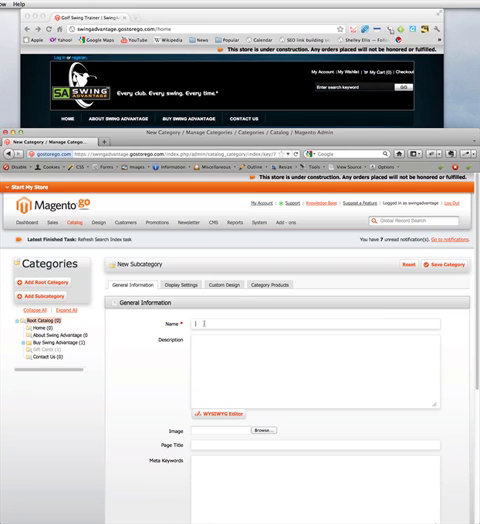
pyautogui.write('Blog')
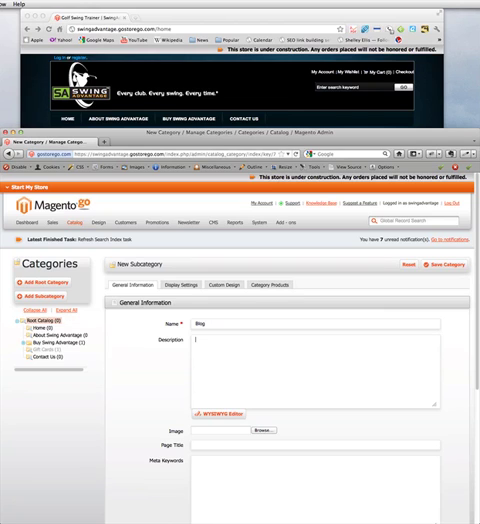
pyautogui.scroll(-3)
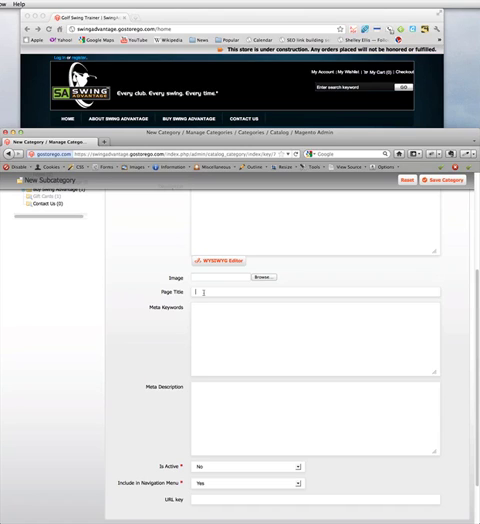
pyautogui.write('Swing Advantage Golf Trainer Blog')
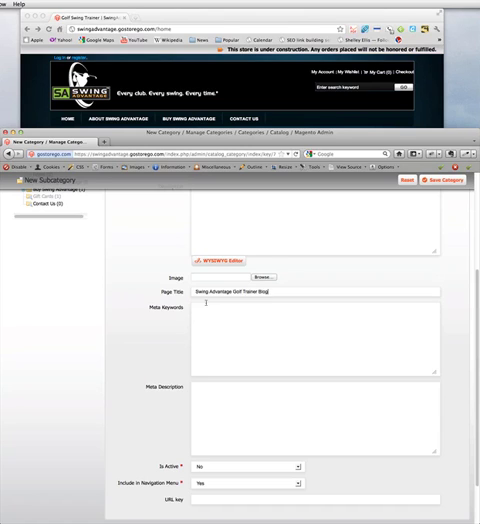
pyautogui.scroll(-3)
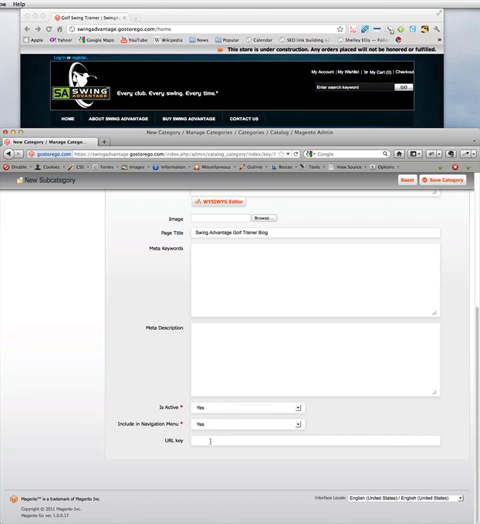
pyautogui.write('blog')
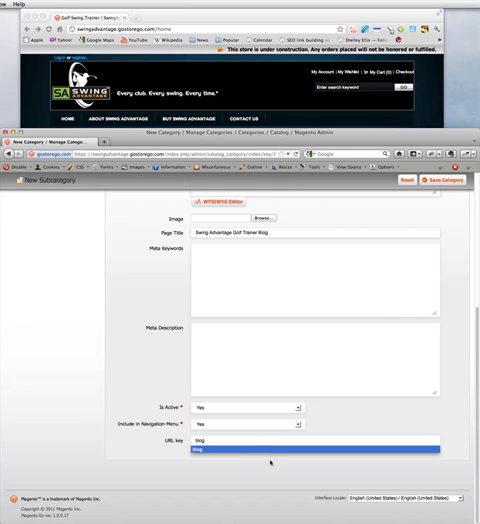
pyautogui.click(440, 180)
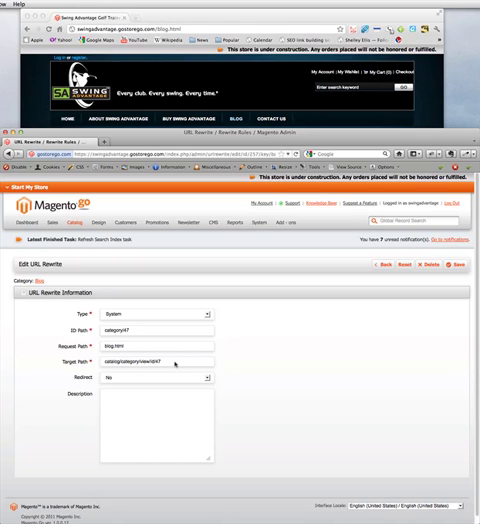
pyautogui.moveTo(176, 370)
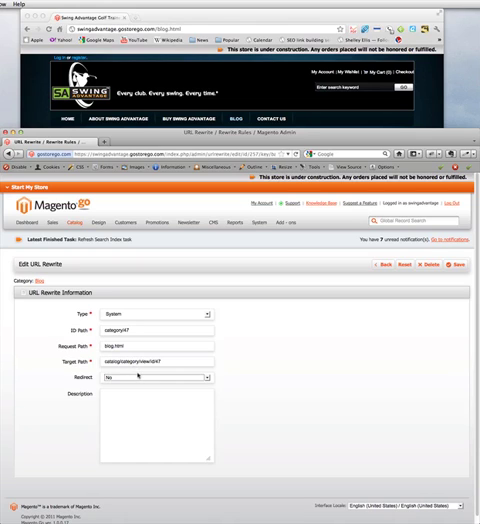
# Return to URL Rewrite Management and start a new URL rewrite
pyautogui.click(150, 376)
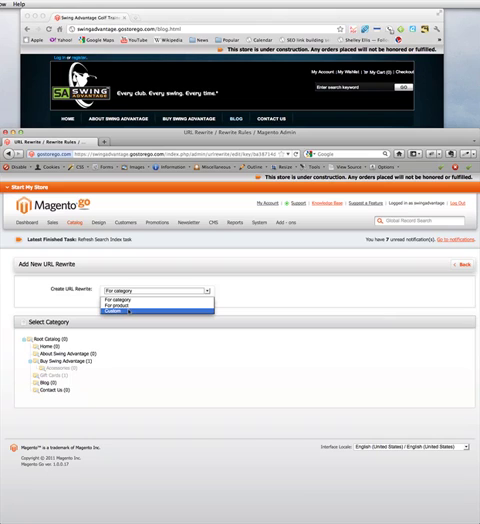
# Choose Custom as the rewrite type so the URL Rewrite Information form appears
pyautogui.click(130, 312)
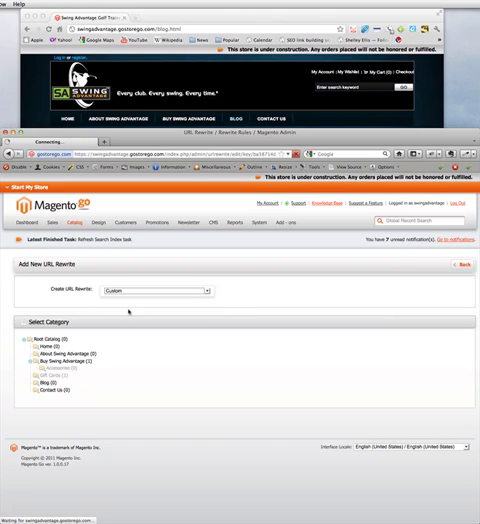
pyautogui.click(204, 290)
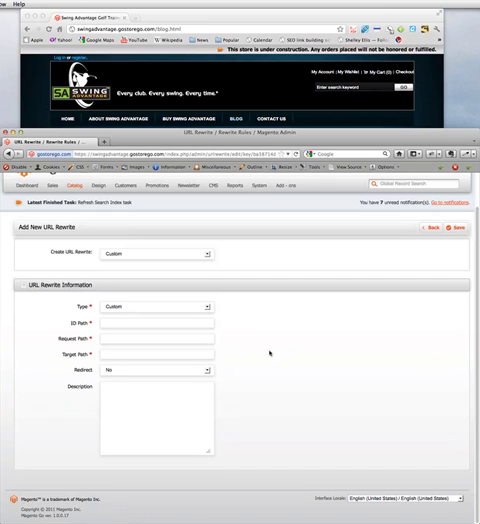
# Enter ID path blog, request path catalog/category/view/id/47, target path blog, and select a redirect
pyautogui.click(140, 324)
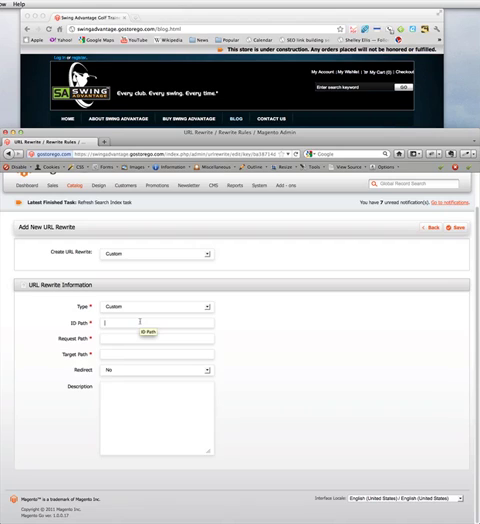
pyautogui.write('blog')
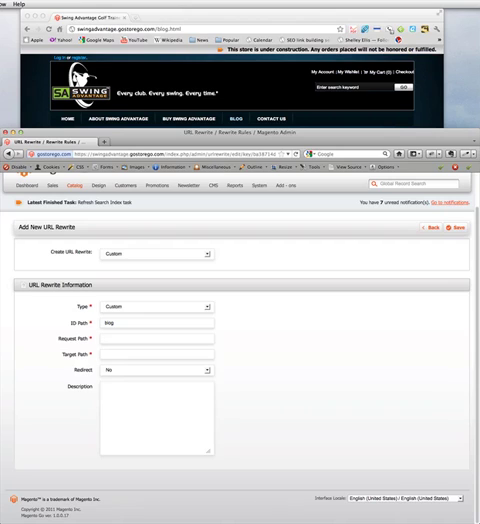
pyautogui.write('catalog/category/view/id/47')
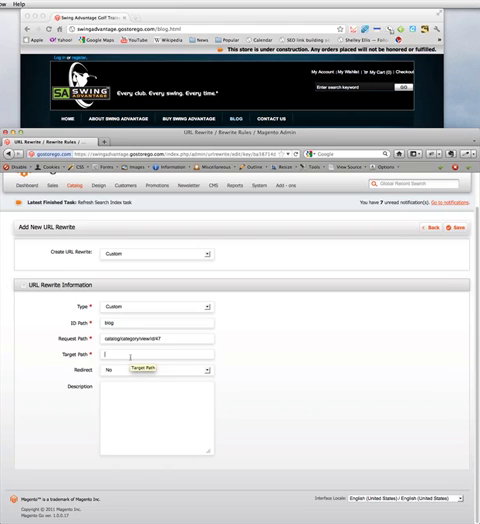
pyautogui.write('blog')
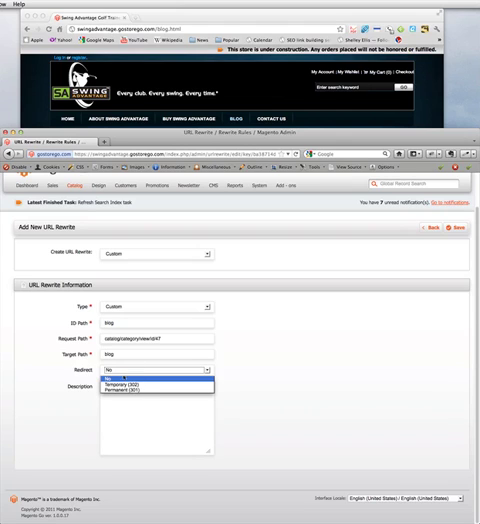
pyautogui.click(130, 390)
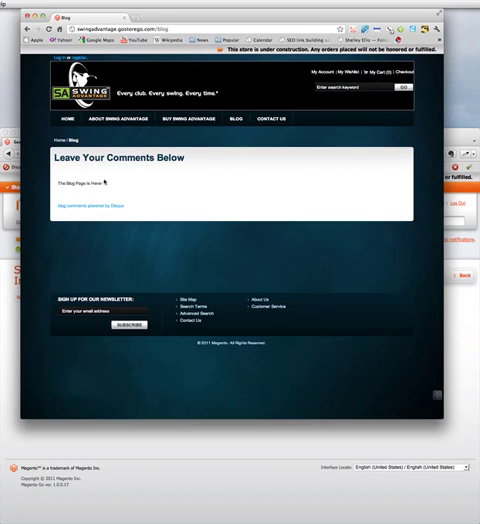
pyautogui.moveTo(120, 184)
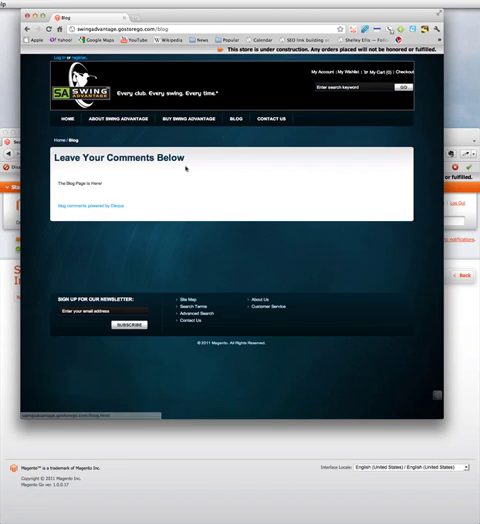
pyautogui.moveTo(172, 208)
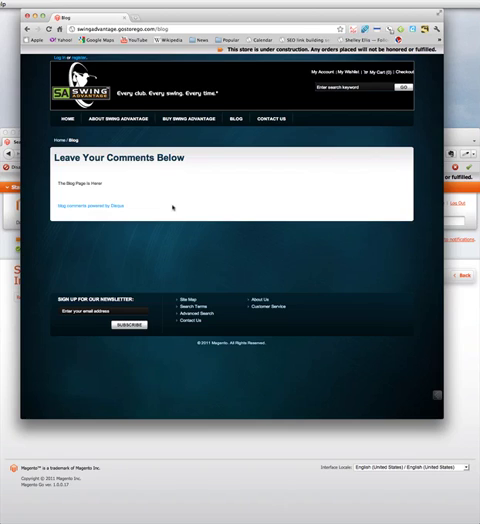